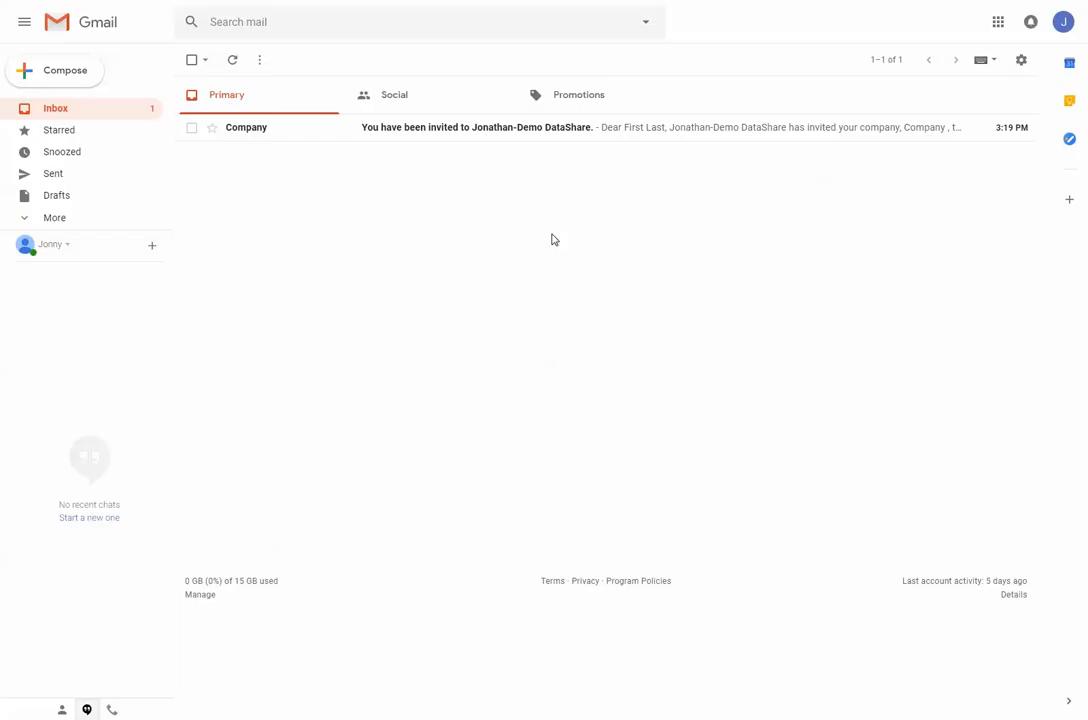
pyautogui.moveTo(544, 128)
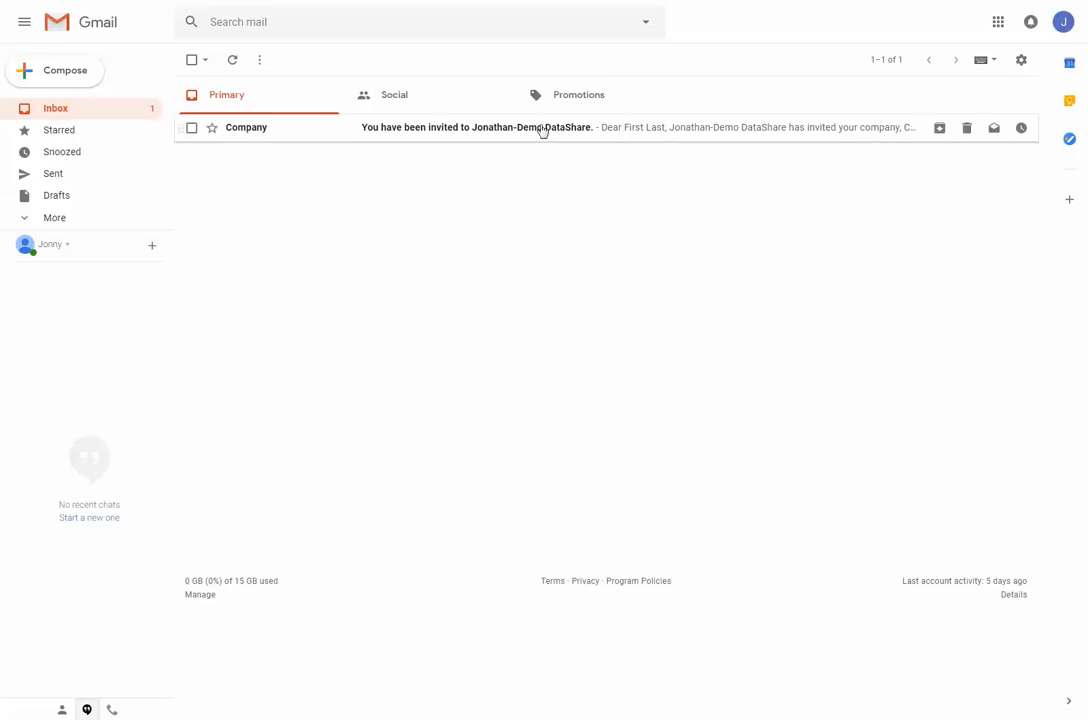
# Read the full DataShare invitation from Gmail and follow its 'here' sign-up link
pyautogui.click(500, 128)
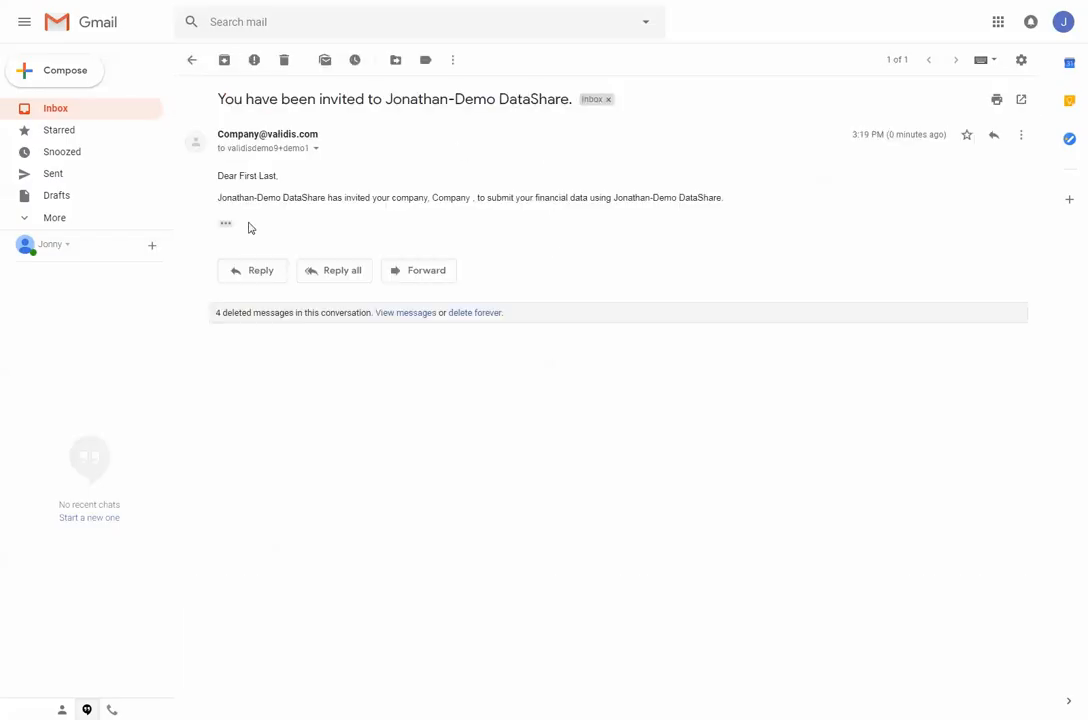
pyautogui.click(224, 224)
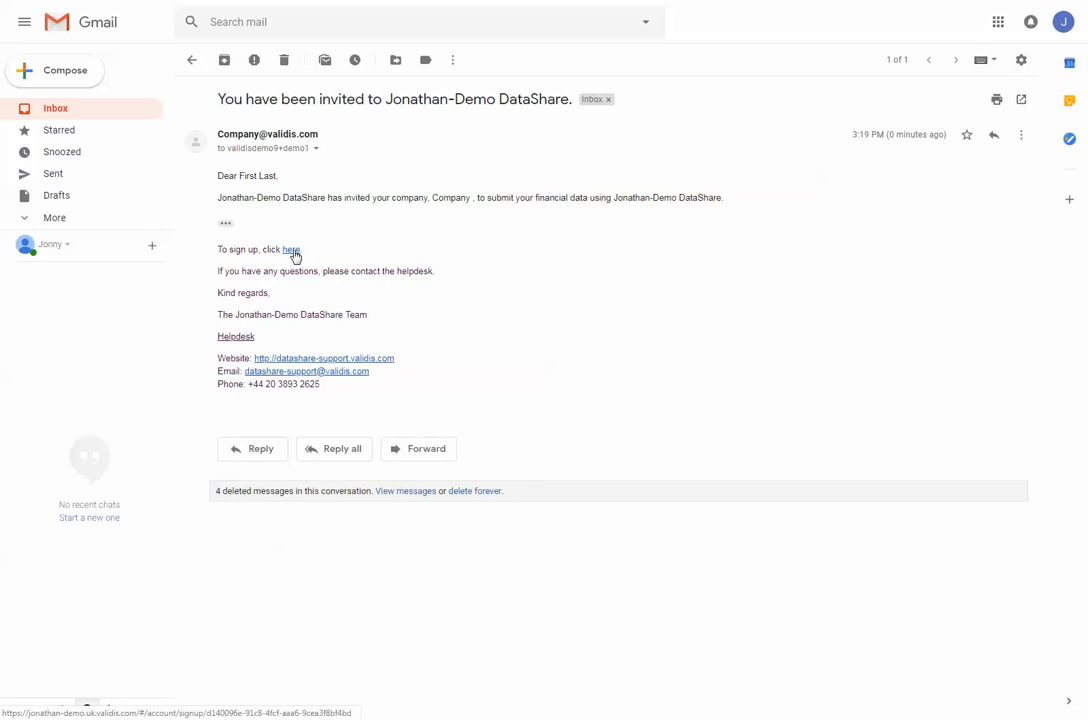
pyautogui.click(290, 248)
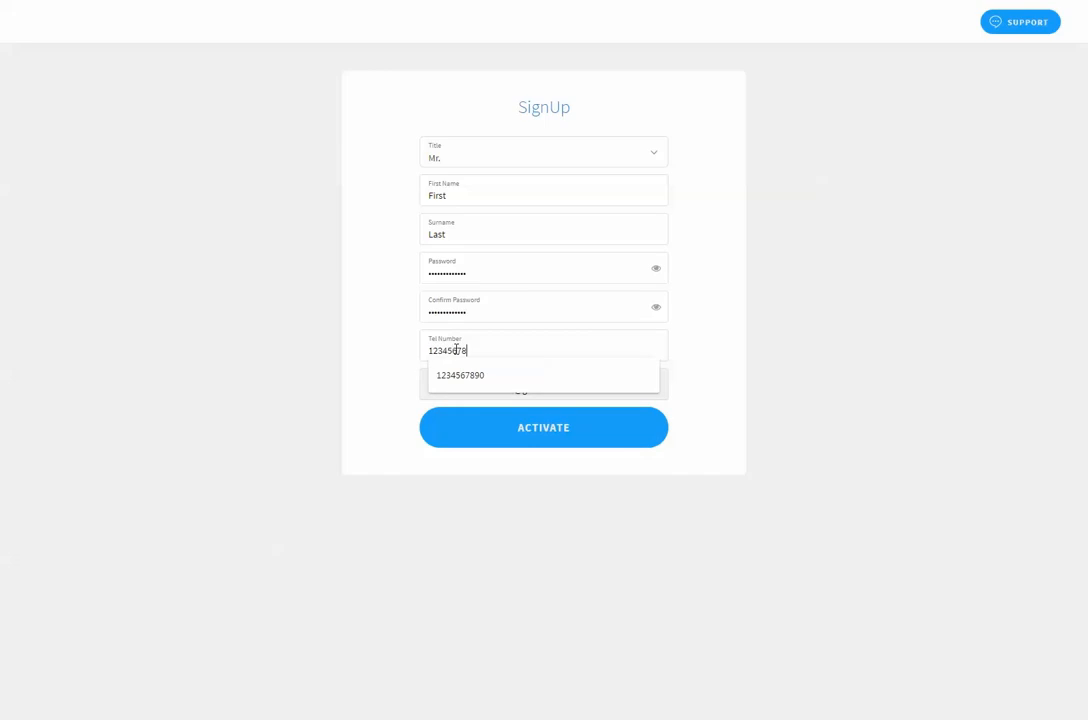
# Activate the new DataShare account with the entered sign-up details
pyautogui.click(544, 428)
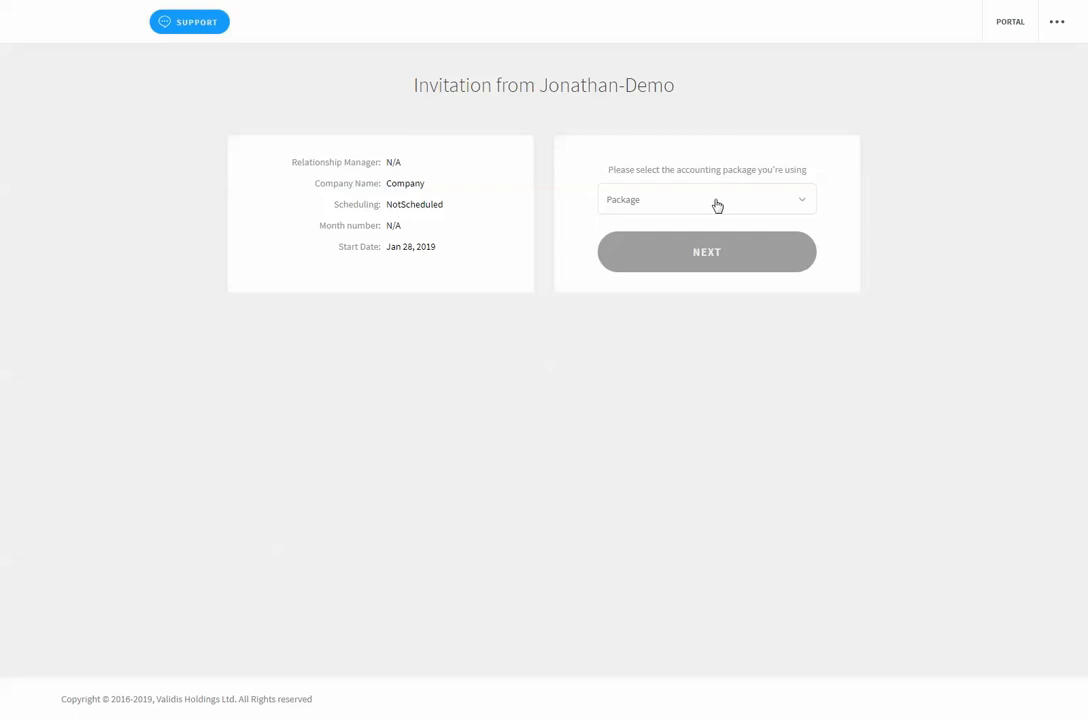
# Choose Sage 50 UK as the accounting package and proceed to the Engagement with Company page
pyautogui.click(706, 198)
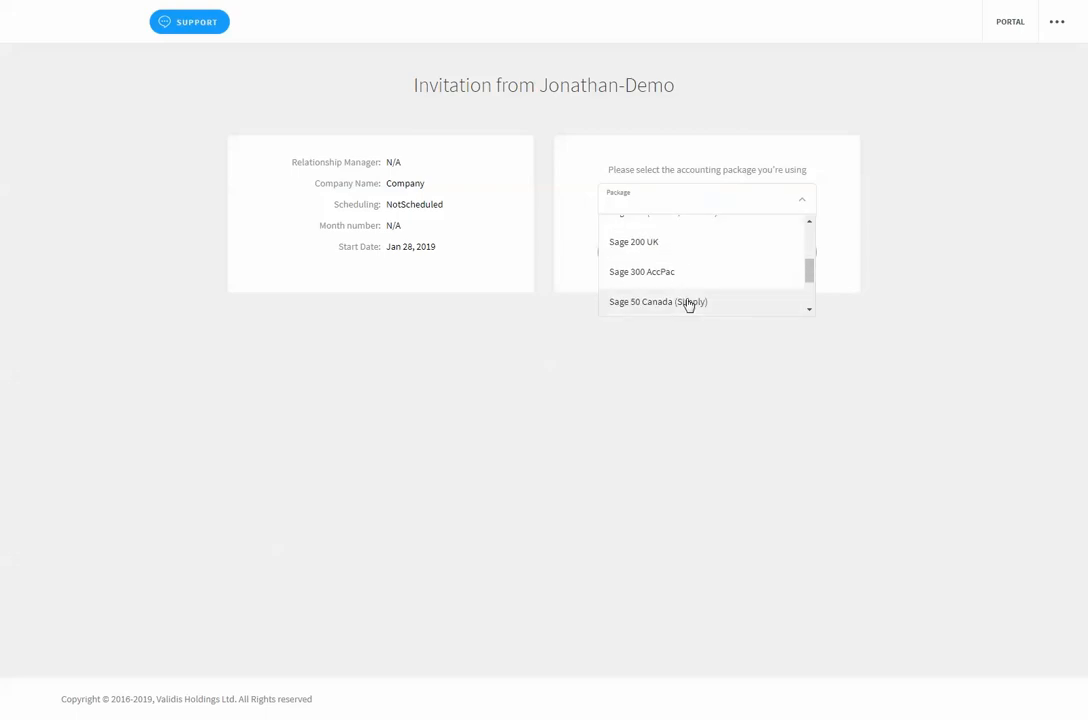
pyautogui.click(632, 240)
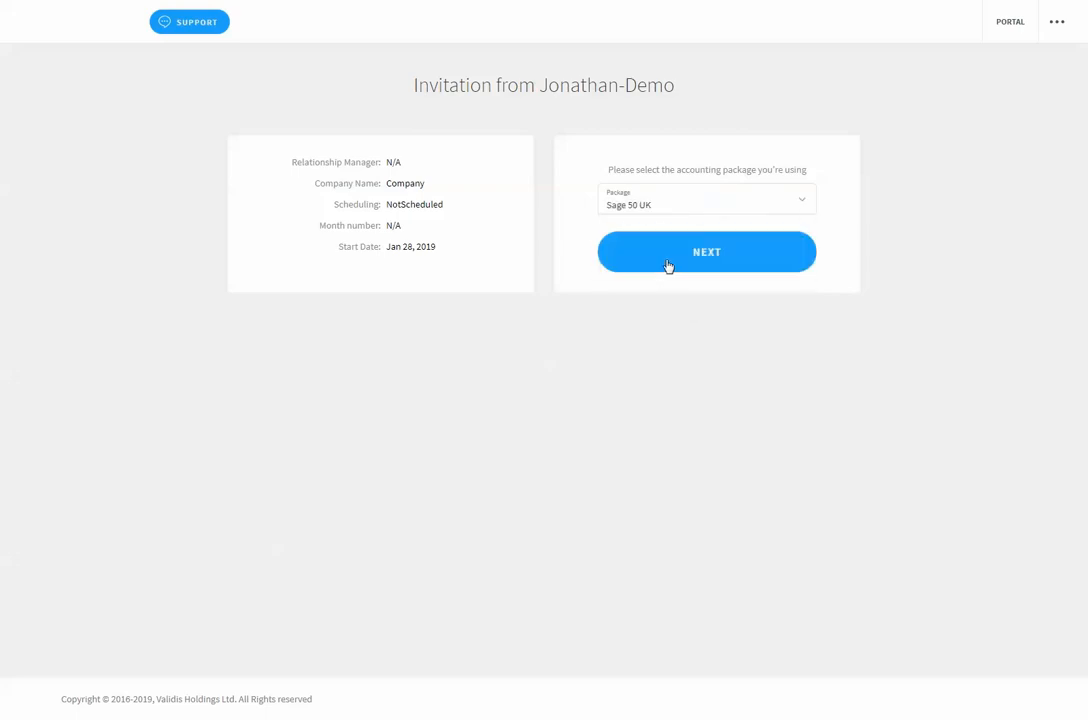
pyautogui.click(706, 252)
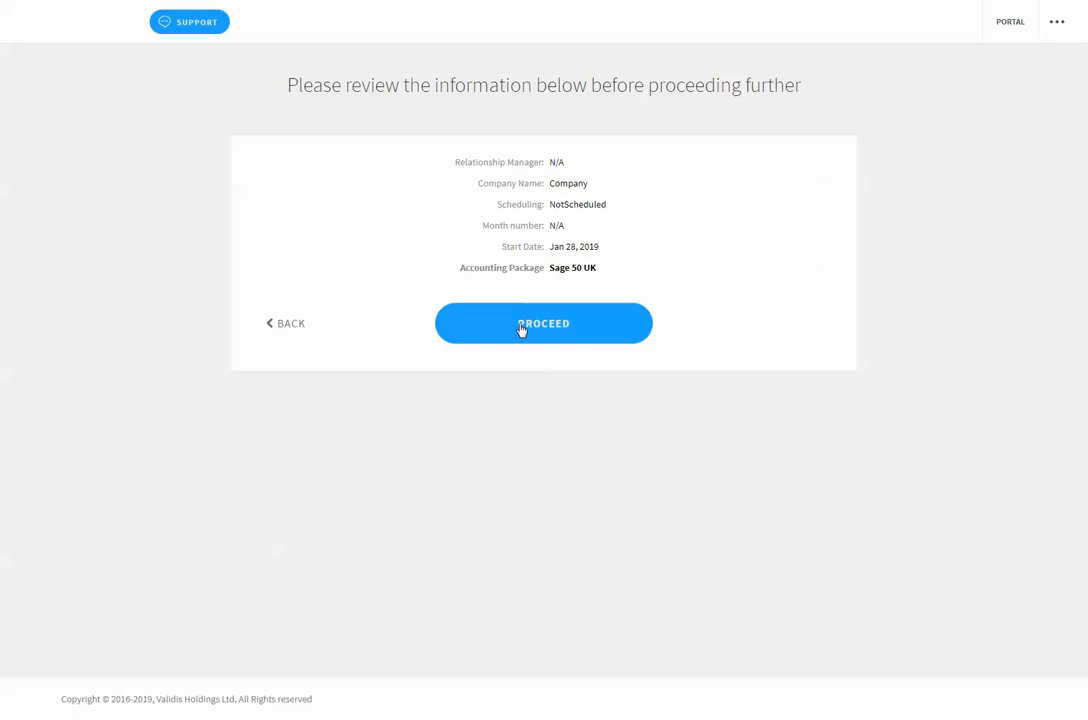
pyautogui.click(544, 324)
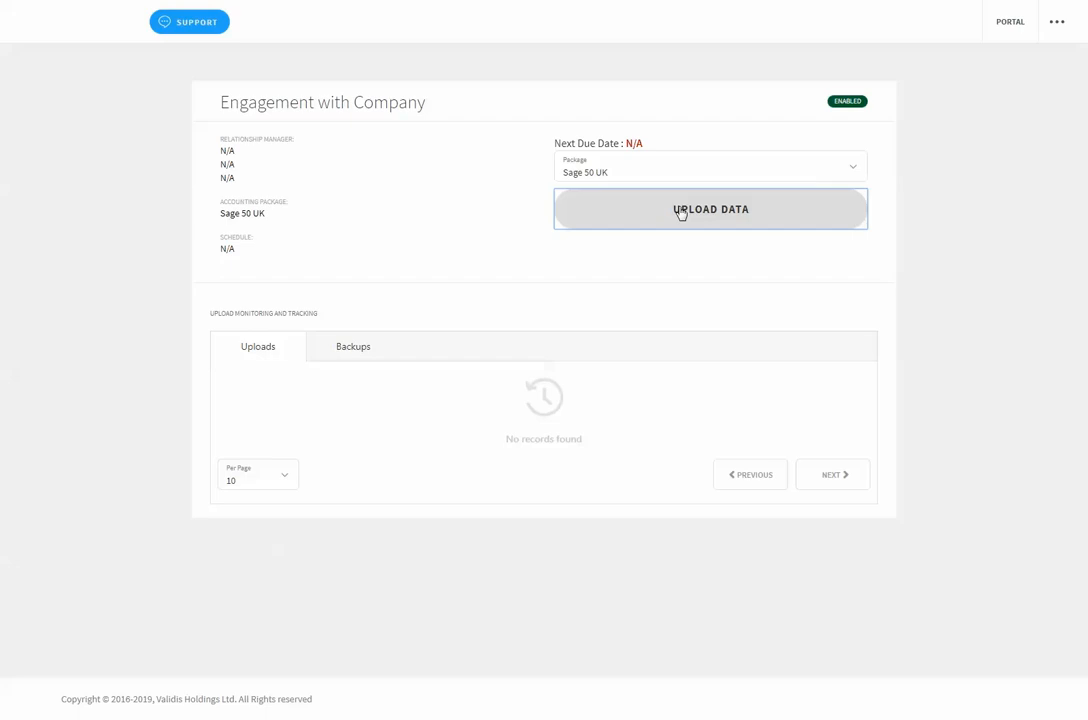
pyautogui.moveTo(372, 490)
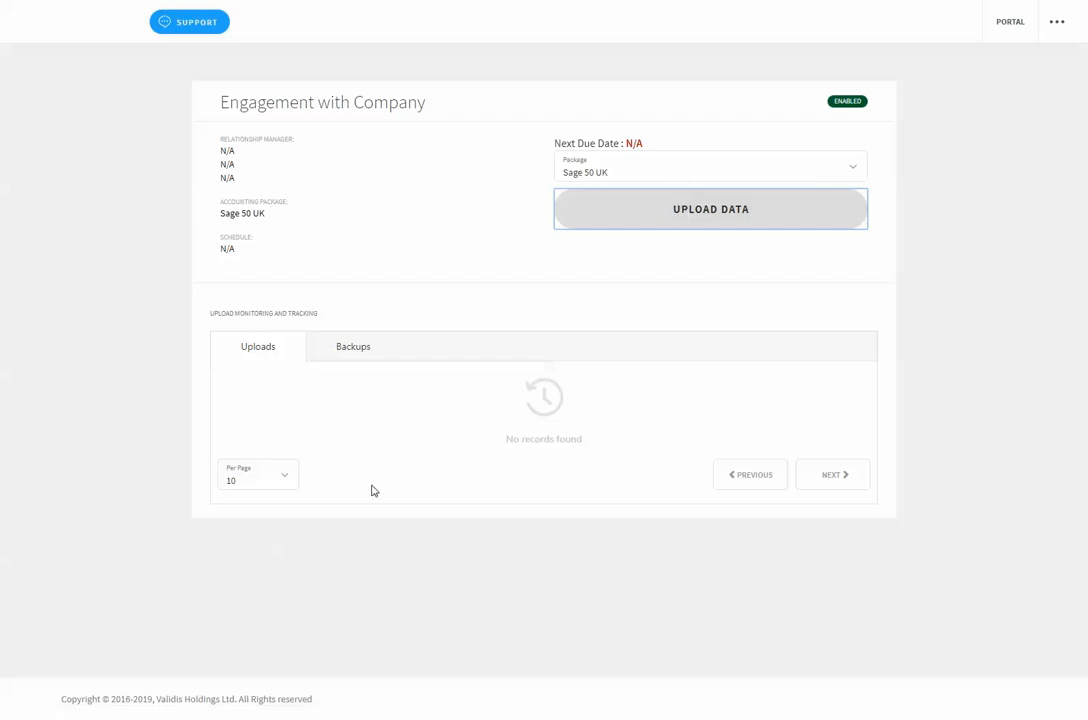
# Request a data upload and install the vClient uploader, allowing the security warning
pyautogui.click(710, 210)
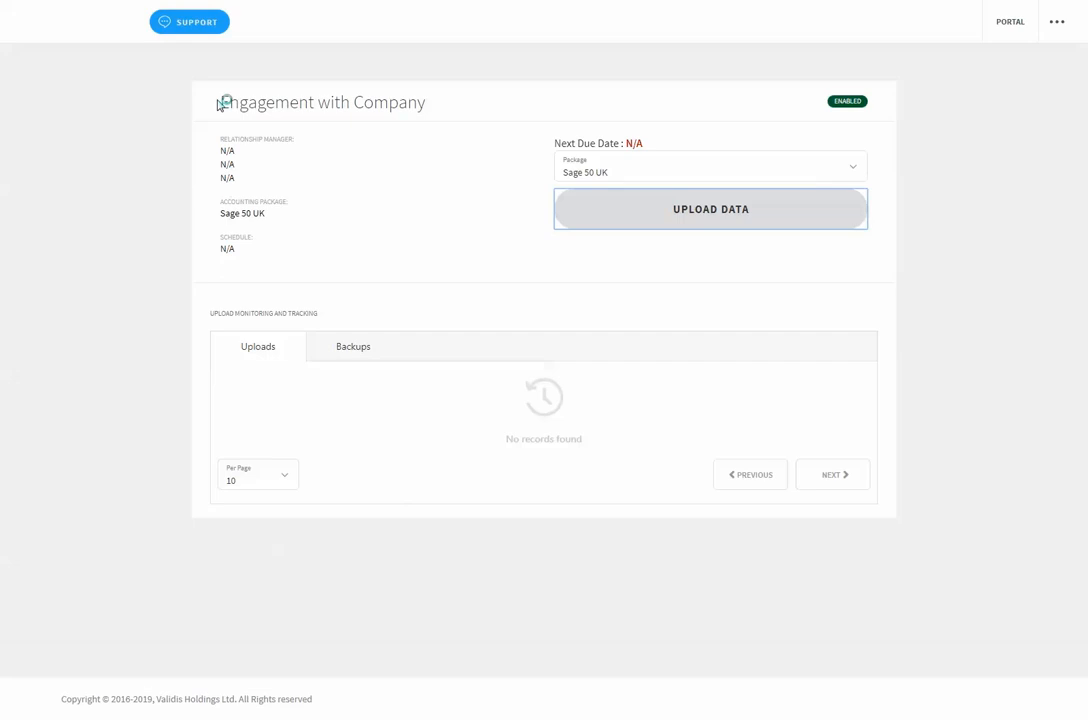
pyautogui.click(710, 208)
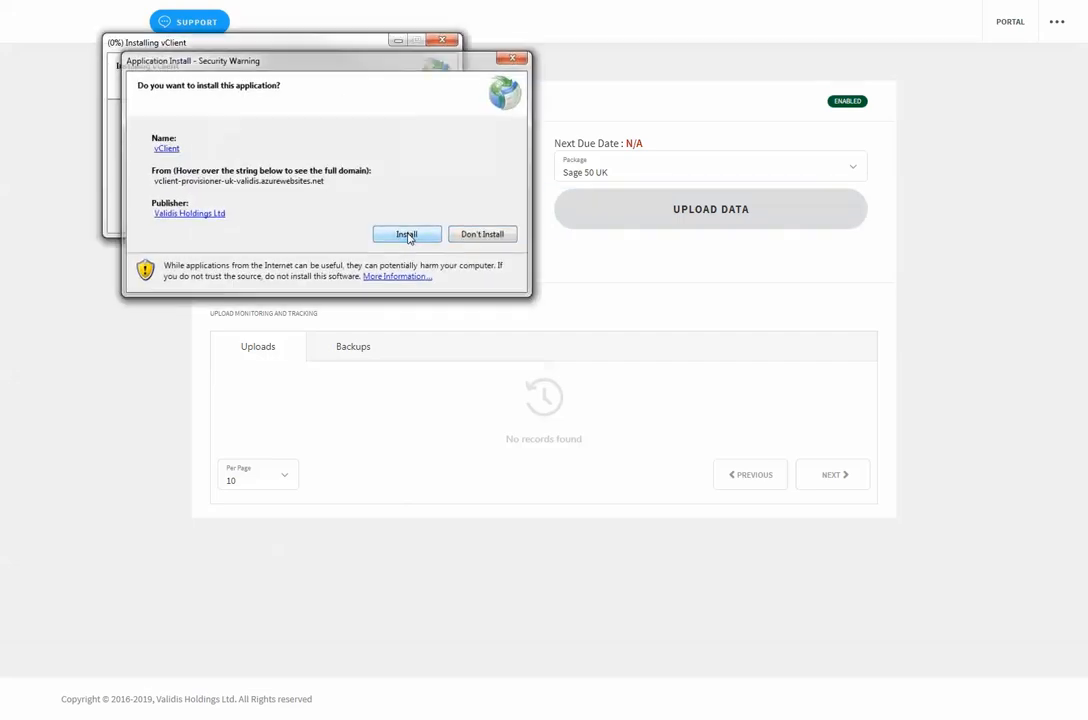
pyautogui.click(406, 232)
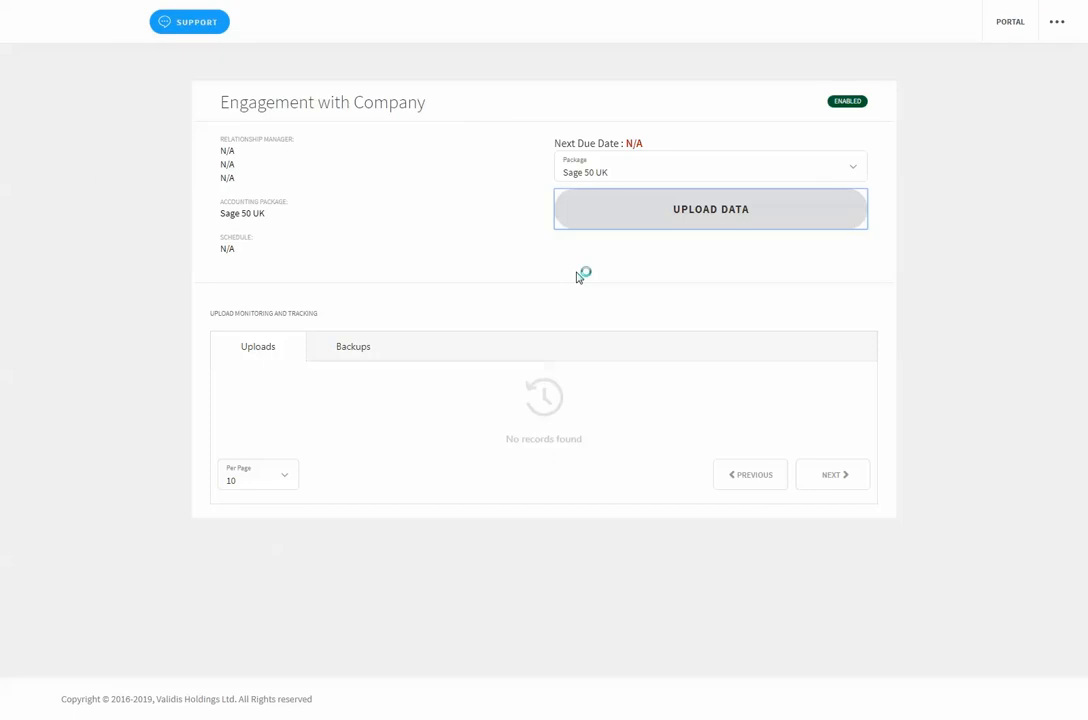
# Launch the uploader, log in to Sage50 as user 'manager' and keep the Default Layout of Accounts
pyautogui.click(710, 210)
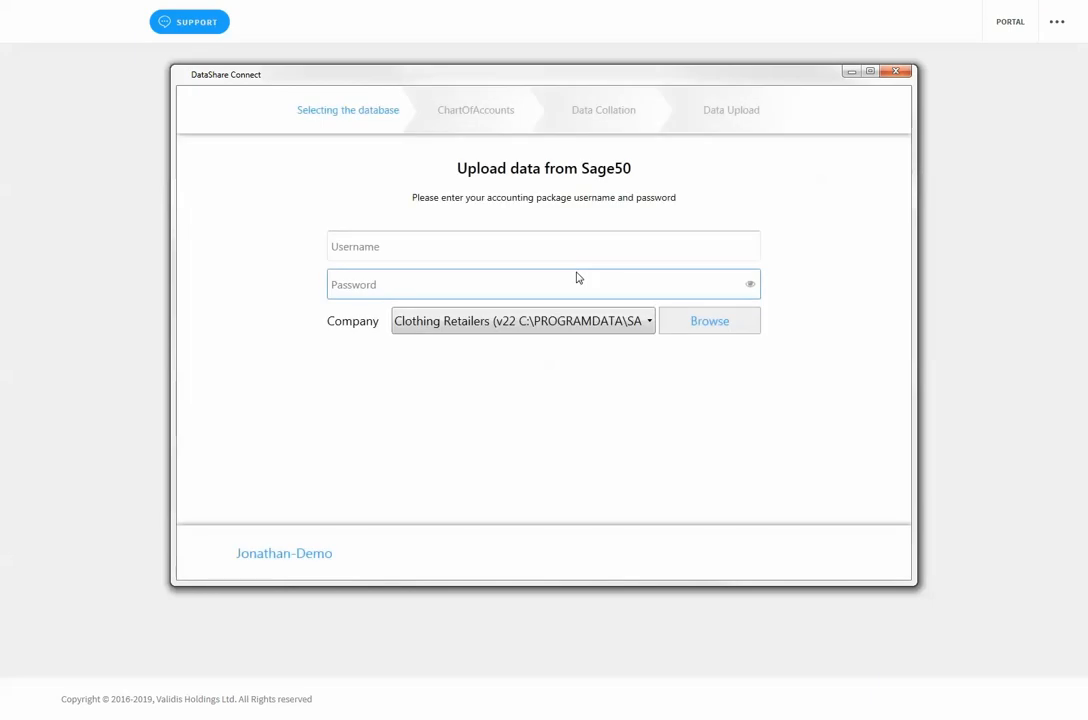
pyautogui.write('manager')
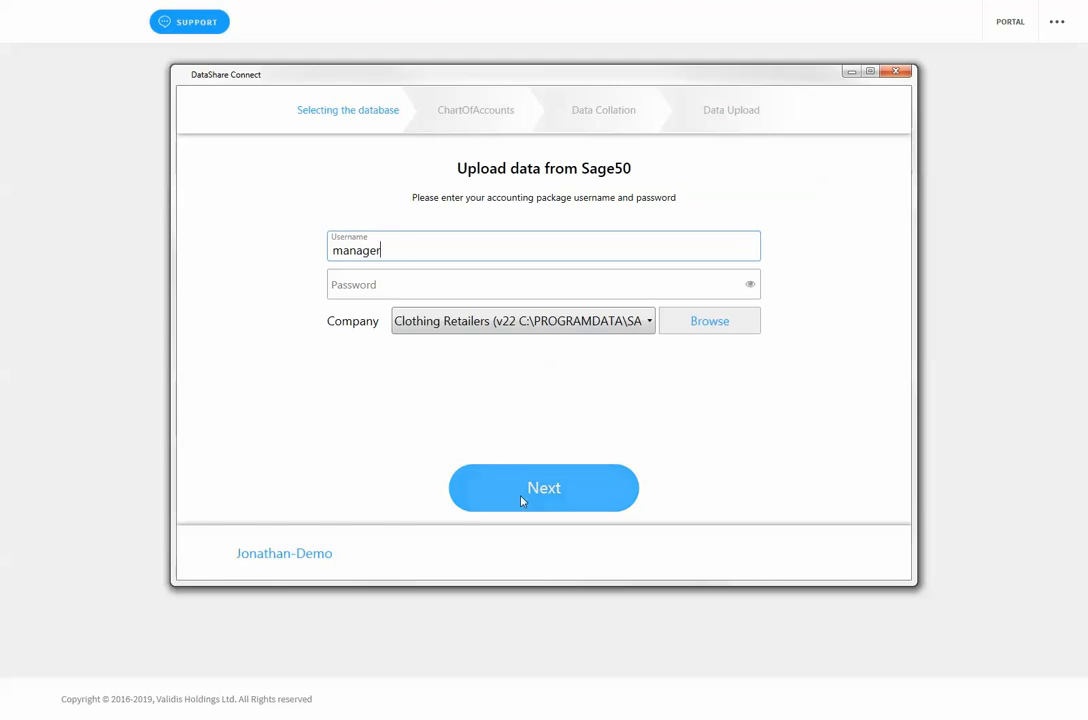
pyautogui.click(544, 488)
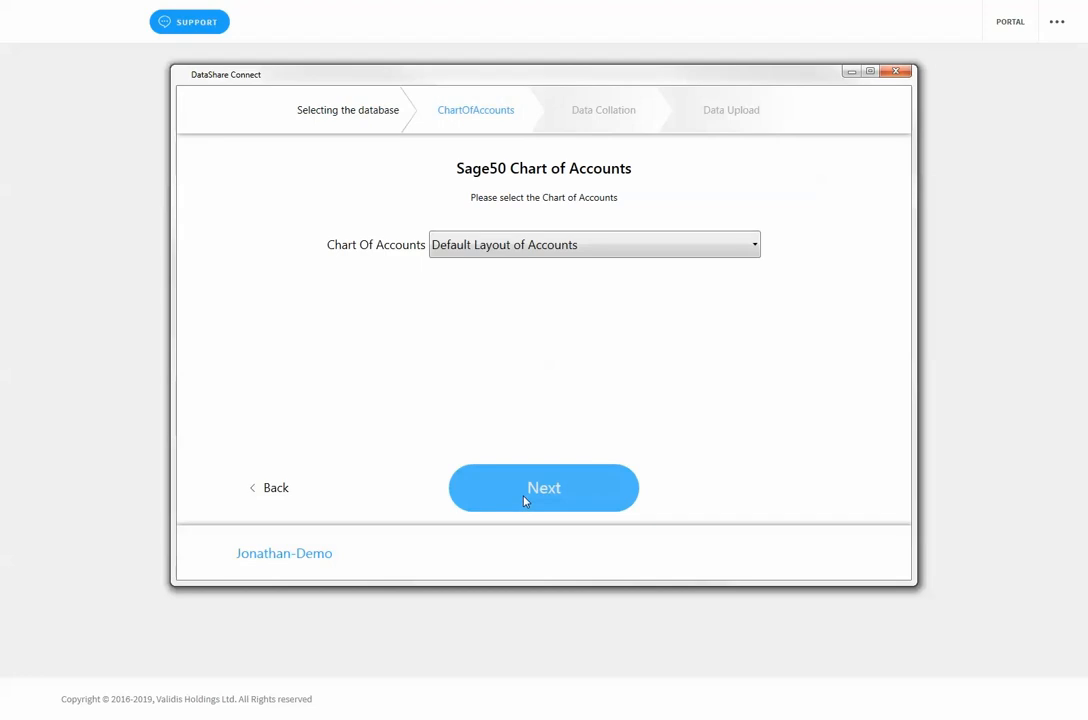
pyautogui.click(544, 488)
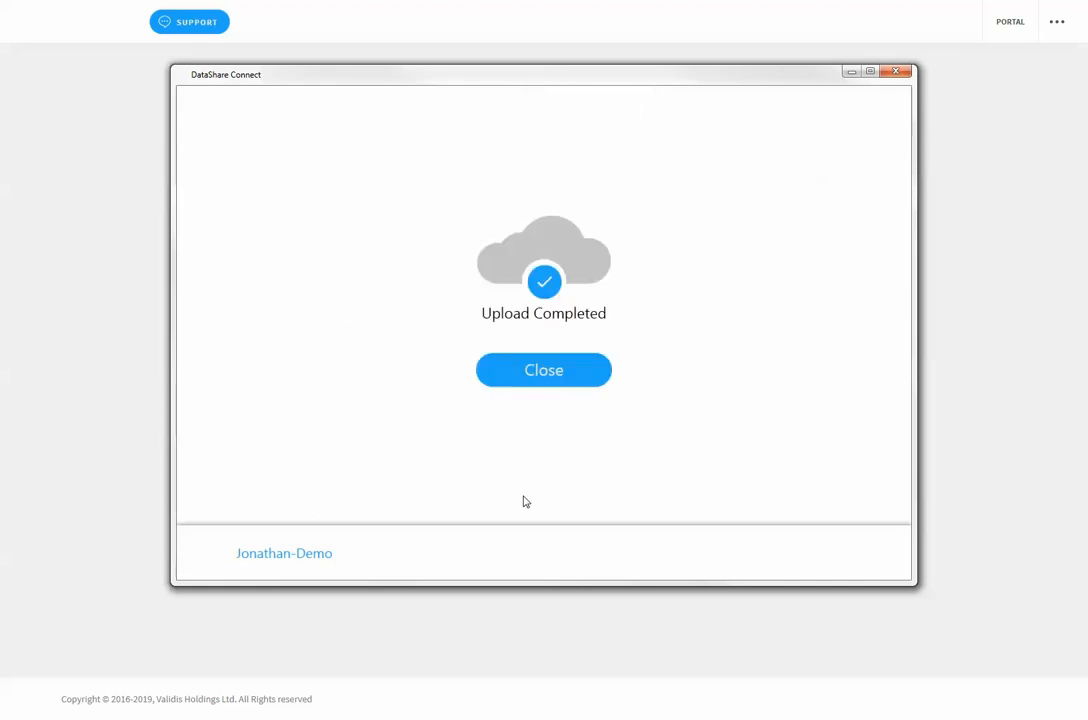
pyautogui.moveTo(536, 436)
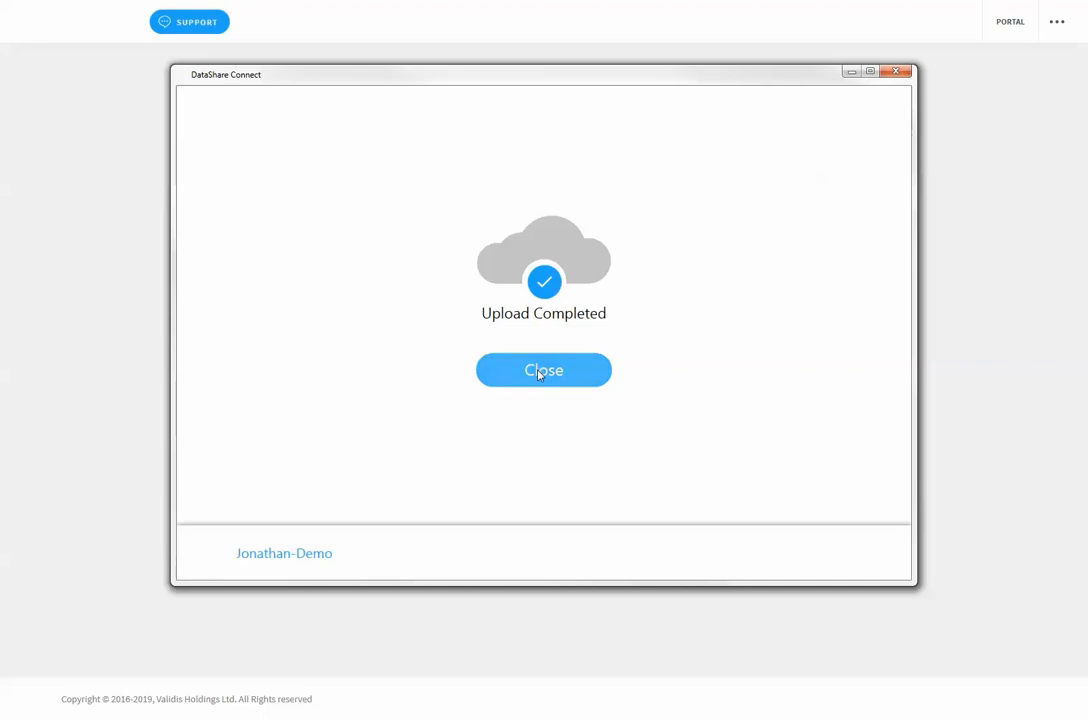
# Close DataShare Connect after Upload Completed so the engagement lists the Sage 50 UK manual upload
pyautogui.click(544, 370)
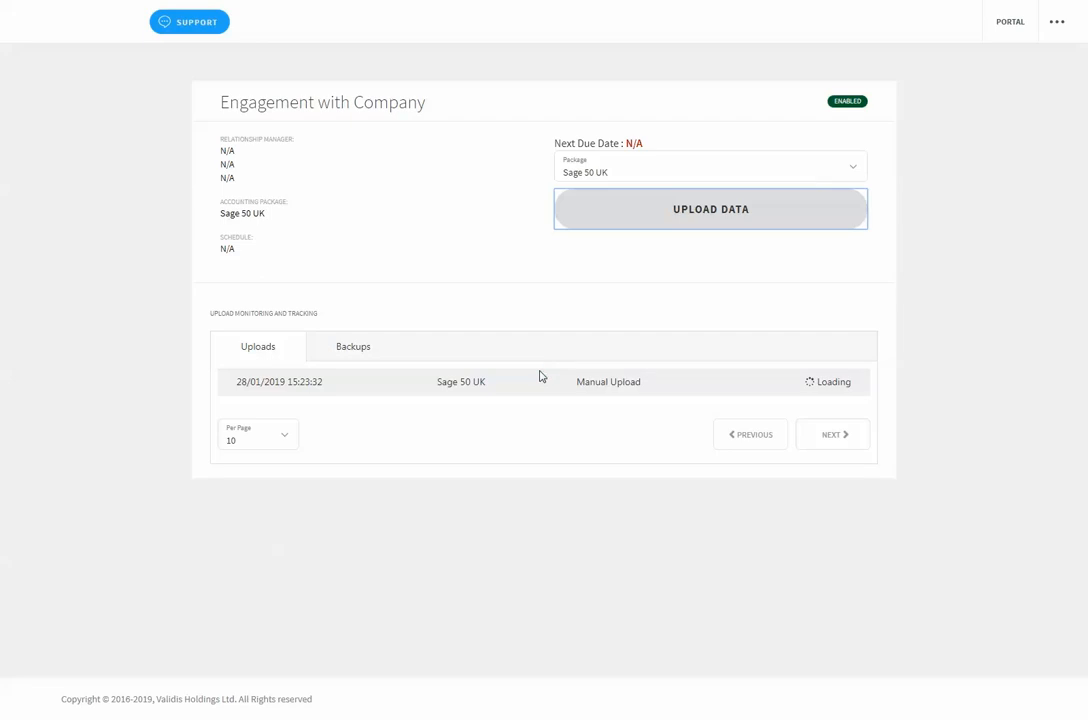